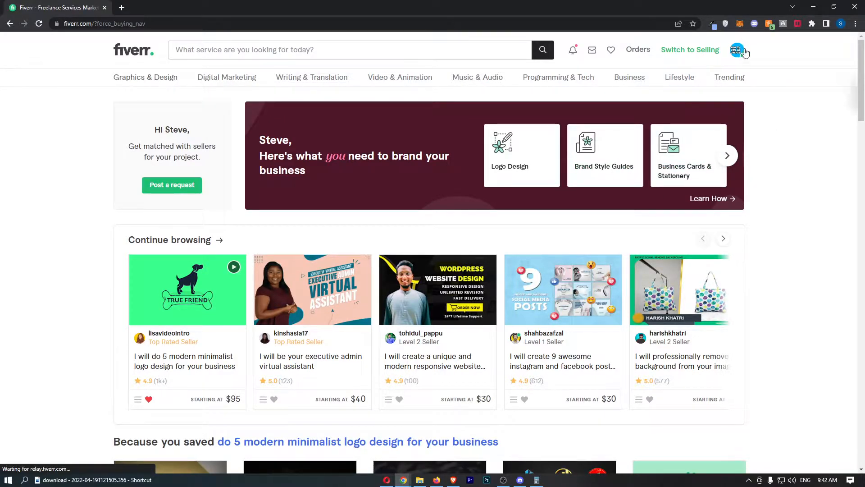
# Open your seller profile from the avatar menu to see the draft logo gig
pyautogui.click(737, 49)
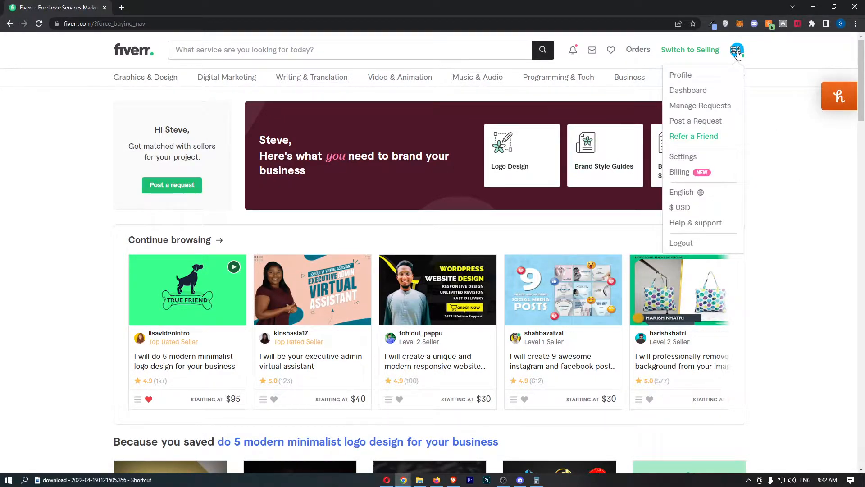
pyautogui.moveTo(714, 105)
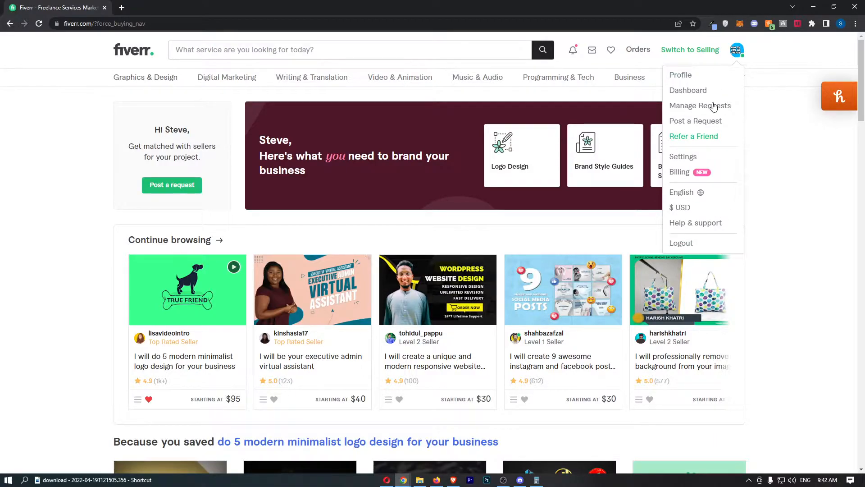
pyautogui.moveTo(680, 75)
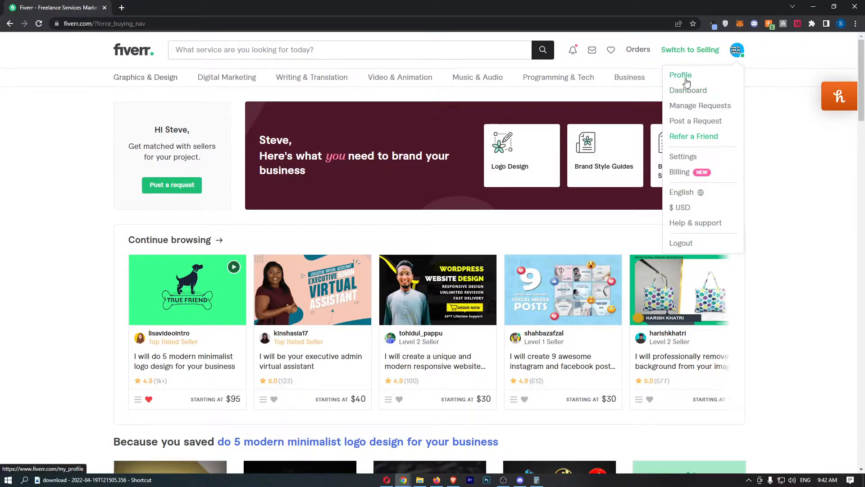
pyautogui.click(680, 74)
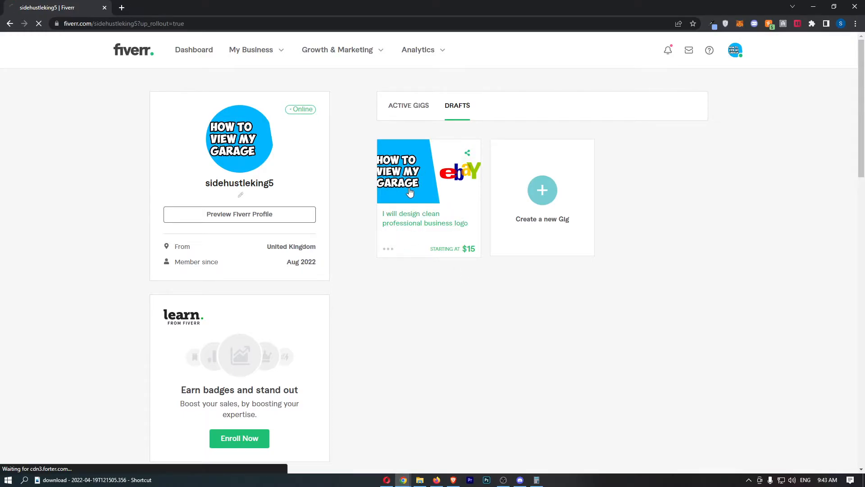
# Open the draft business logo gig and enter its editor
pyautogui.click(411, 171)
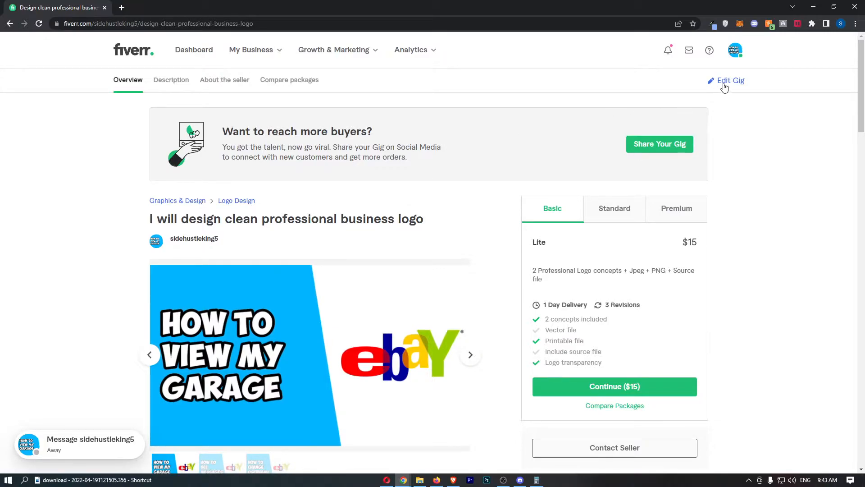
pyautogui.click(730, 80)
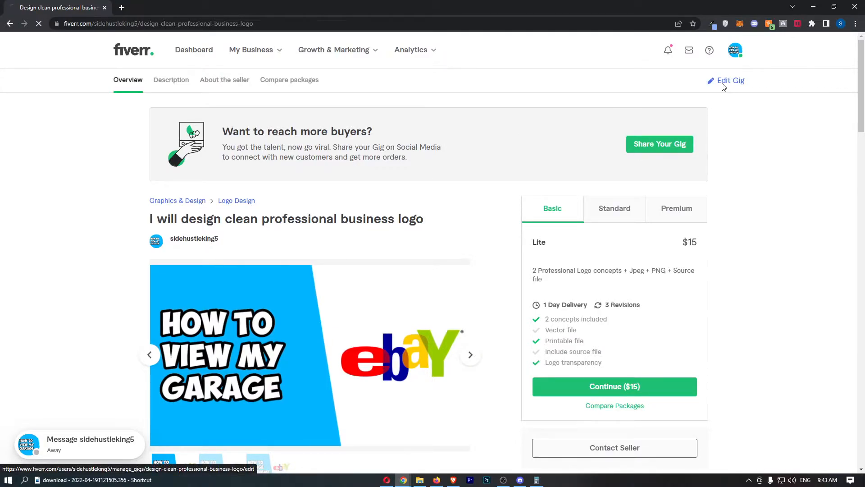
pyautogui.click(730, 80)
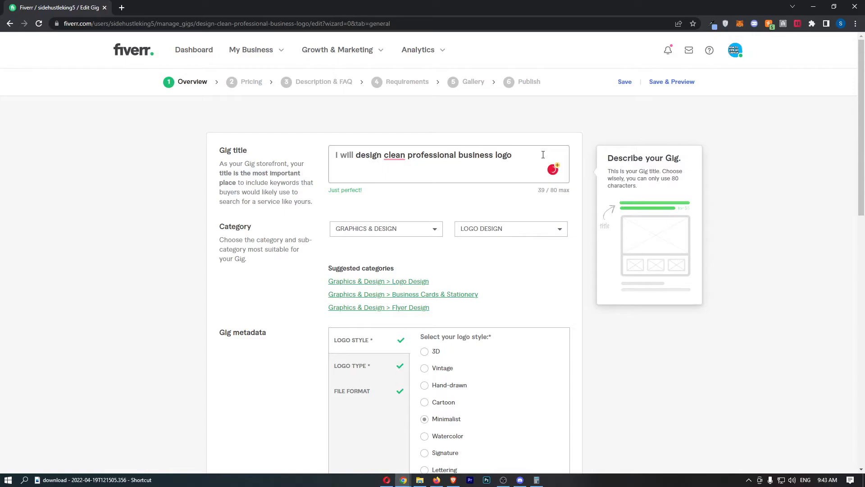
# Append '!typ' to the gig title and save to reach Scope & Pricing
pyautogui.write('!')
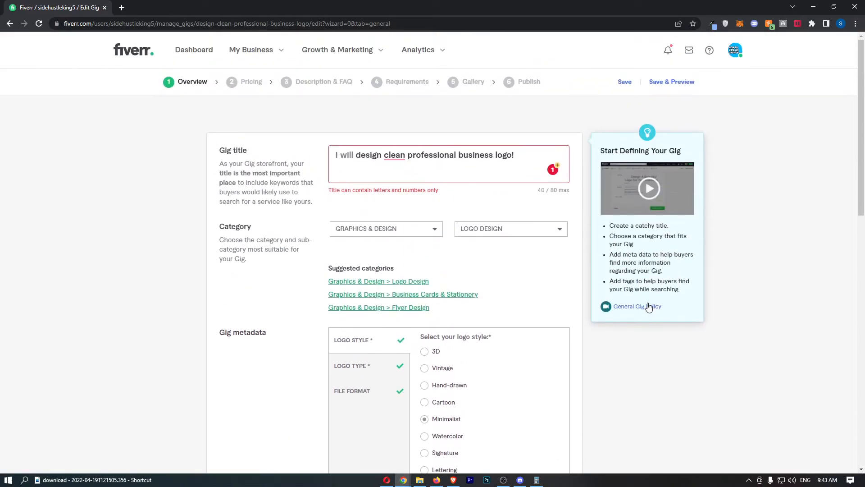
pyautogui.write('typ')
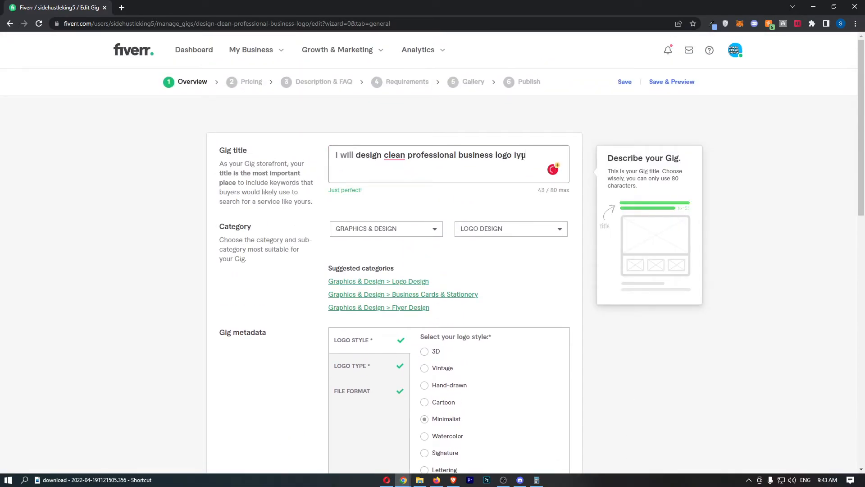
pyautogui.scroll(-3)
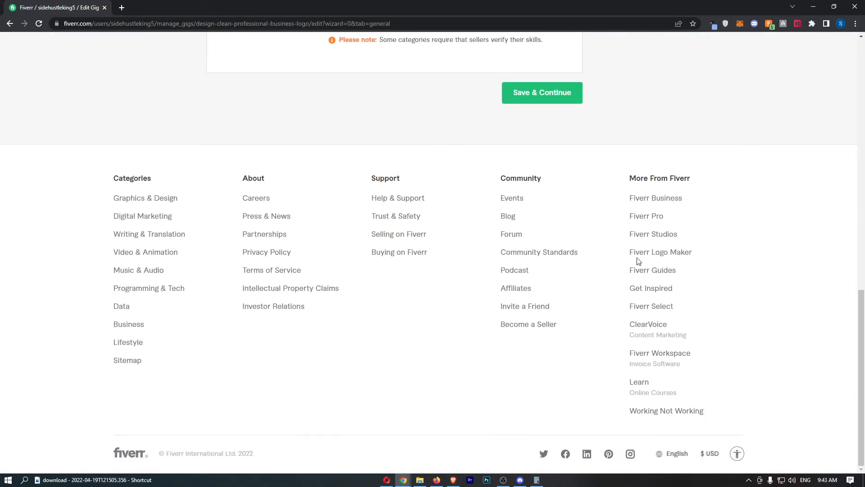
pyautogui.click(541, 92)
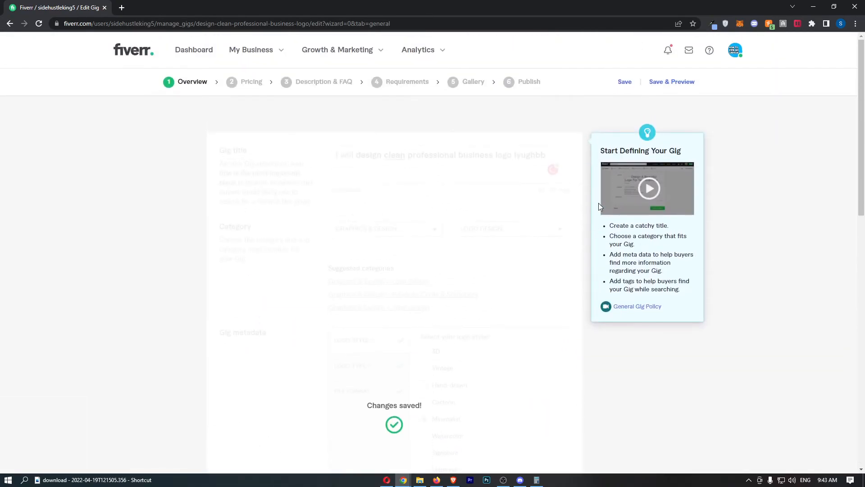
pyautogui.click(251, 82)
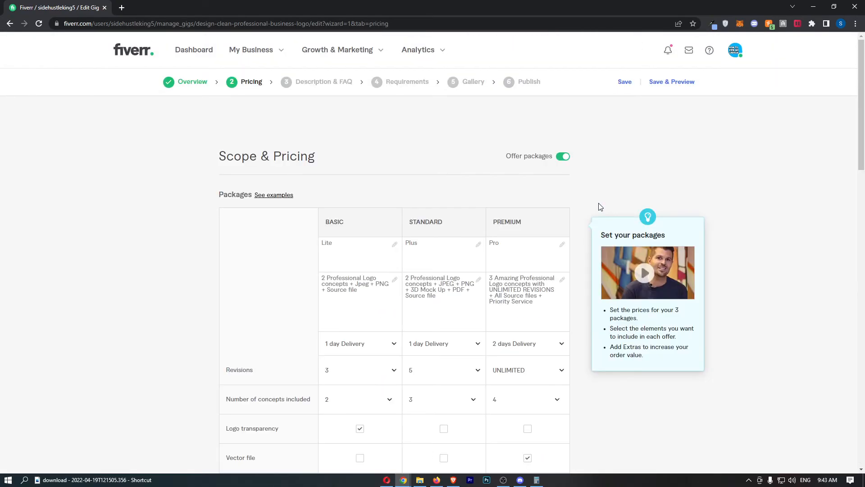